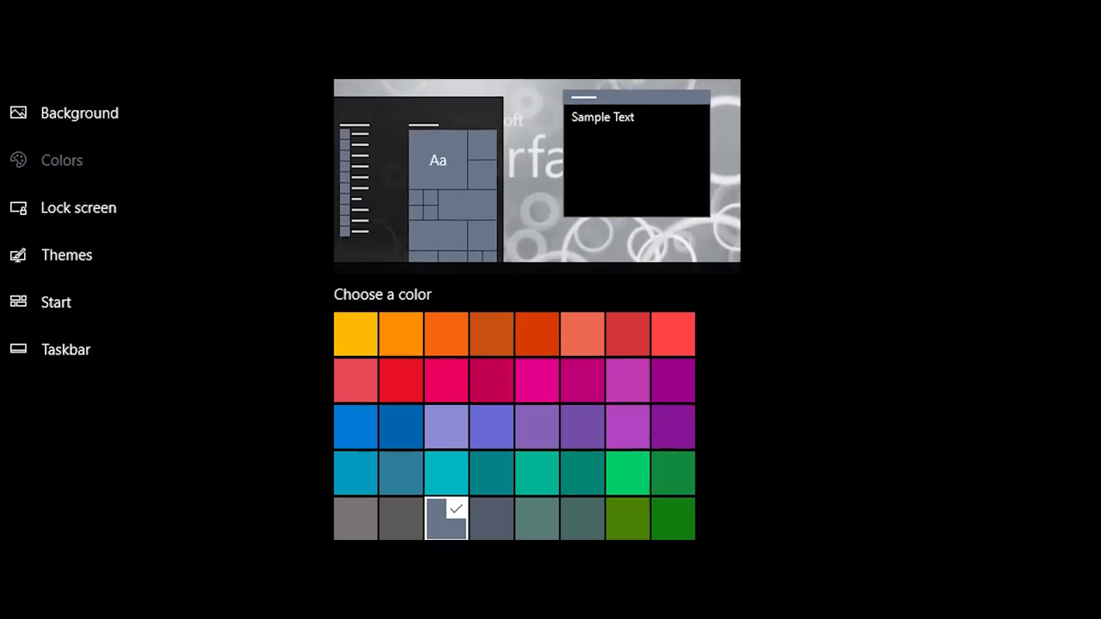
Step: Scroll through the Colors settings to the custom pinkish-red accent colour and its readability warning
scroll("down", 3)
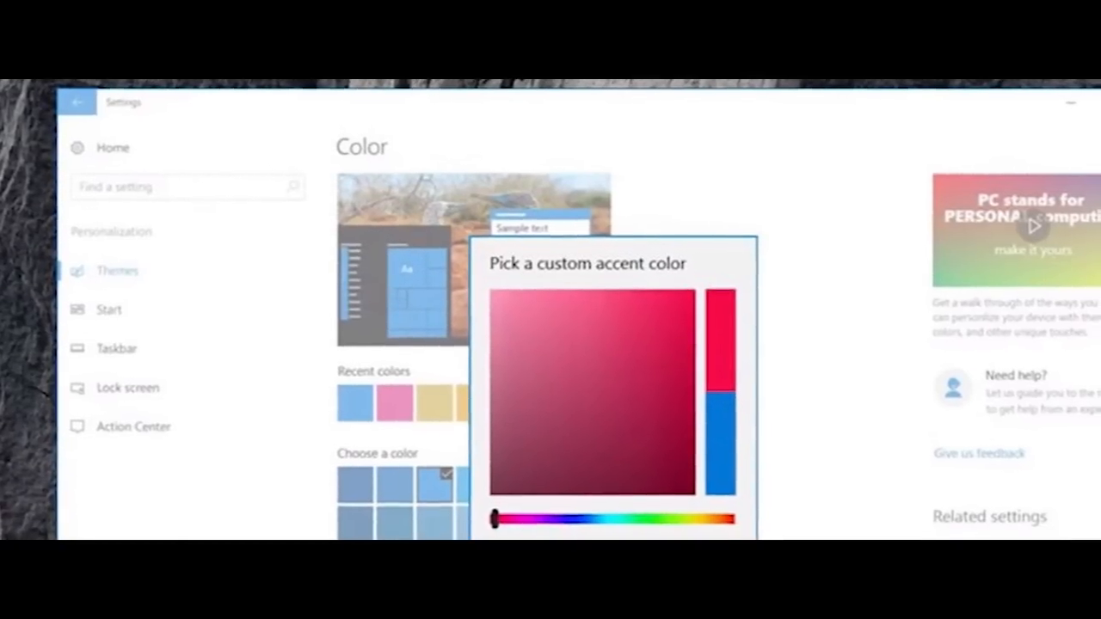
scroll("down", 3)
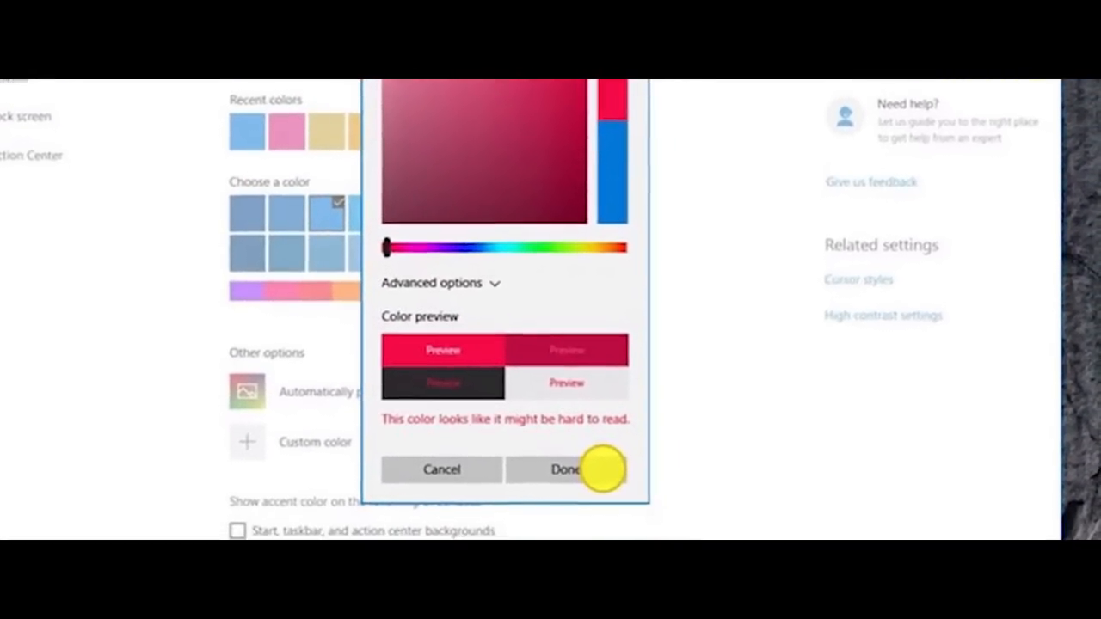
scroll("down", 3)
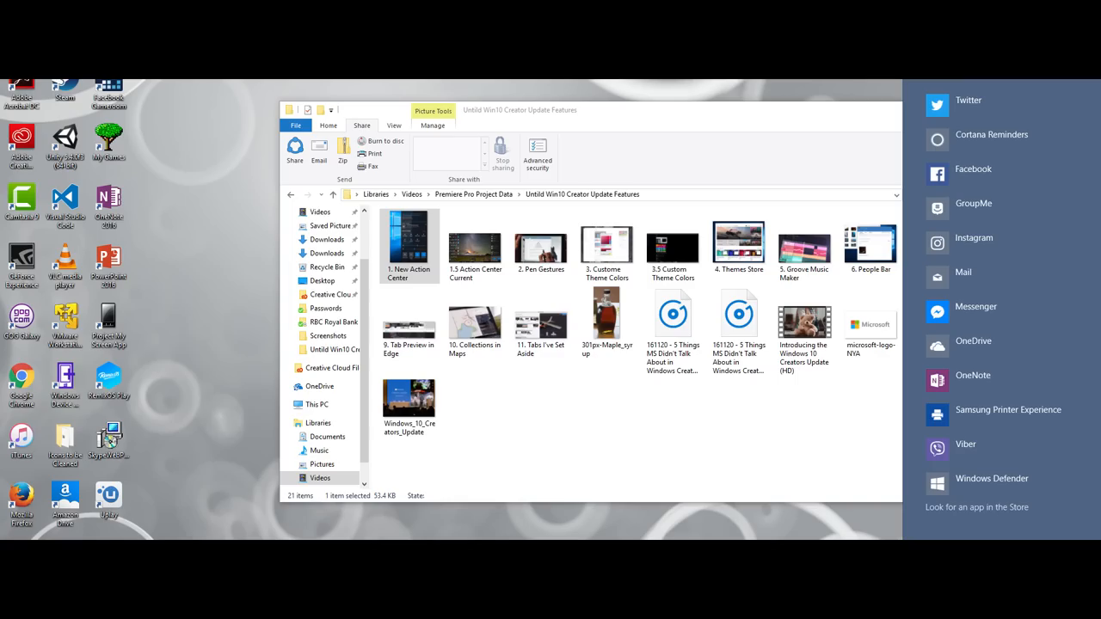
Step: Share '1. New Action Center.jpg' and scroll the share pane's app list (Twitter, Mail, Messenger)
left_click(294, 152)
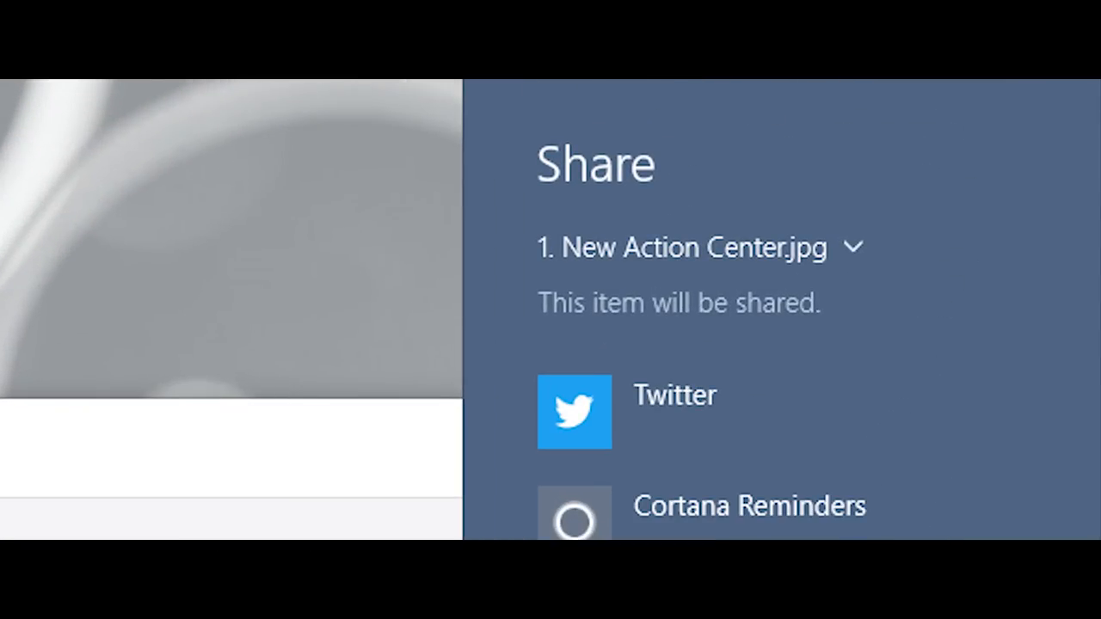
scroll("down", 3)
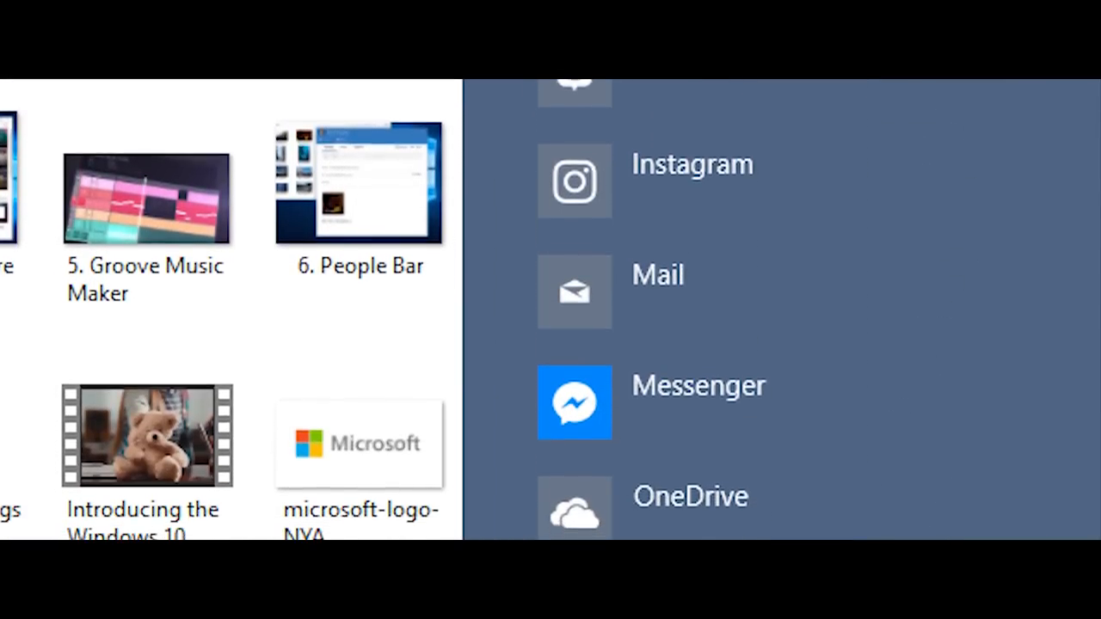
scroll("down", 3)
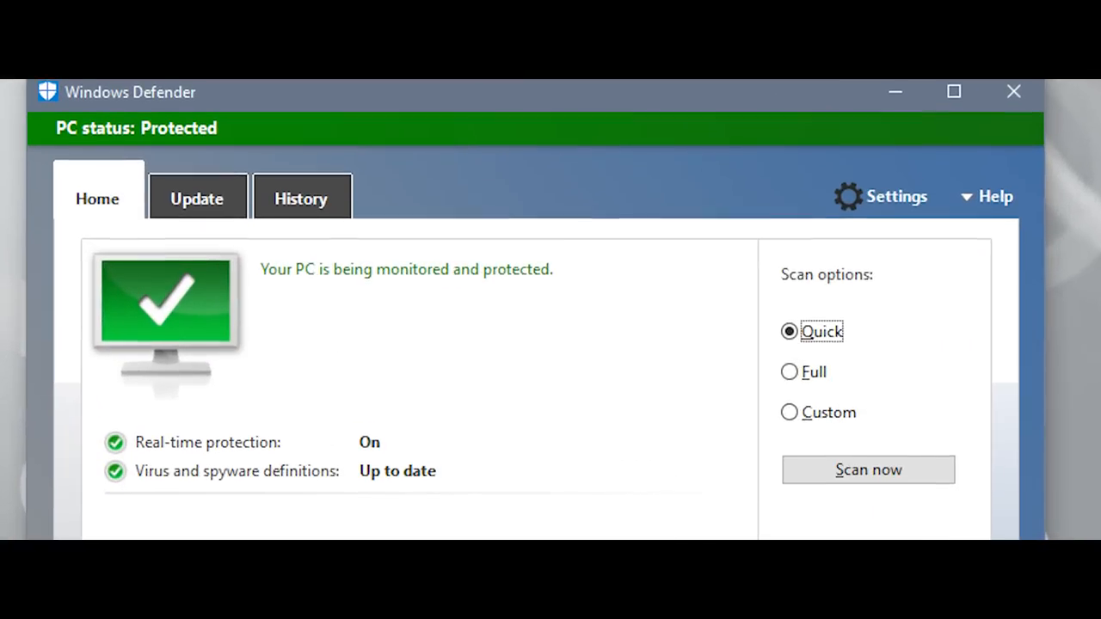
Step: View Windows Defender's protected status and its settings with real-time protection on
left_click(196, 198)
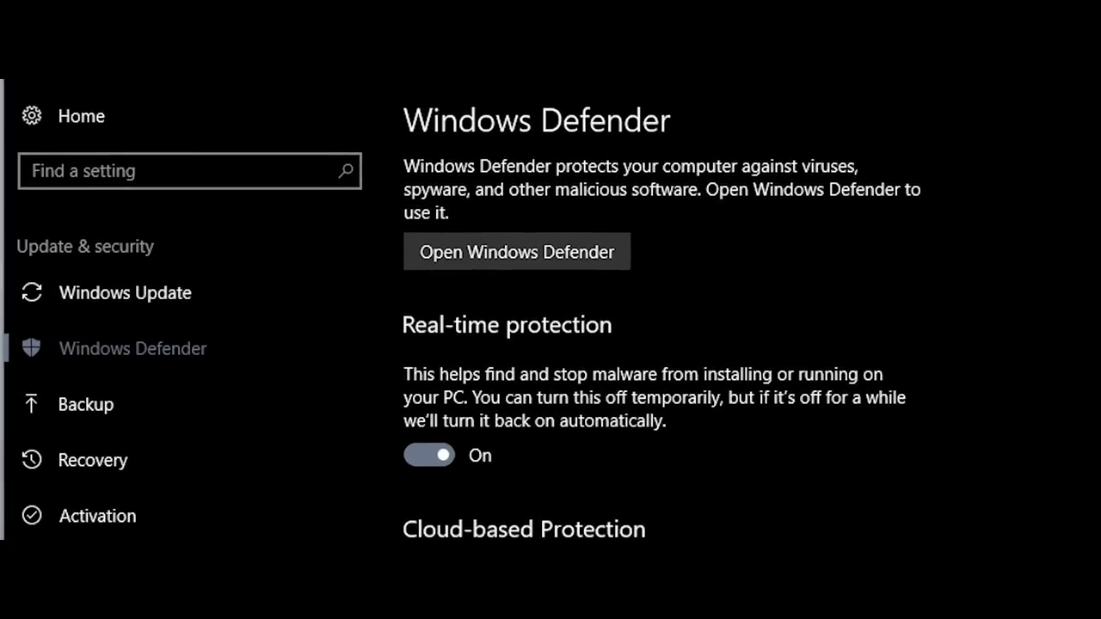
scroll("down", 3)
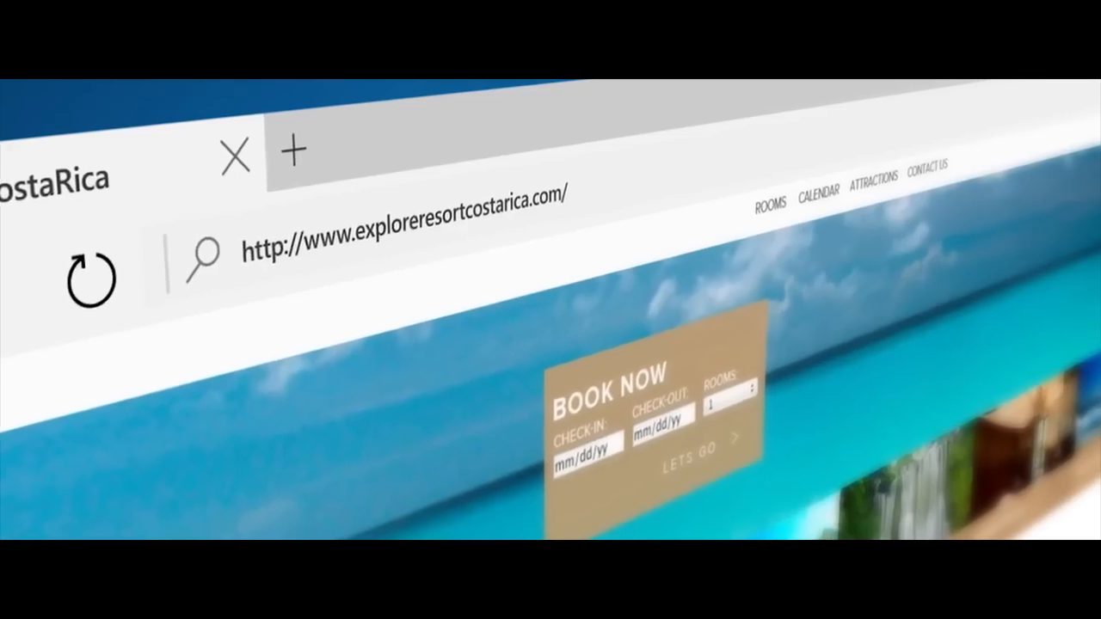
Step: Show thumbnail previews of all open Edge tabs via the tab preview toggle
left_click(296, 151)
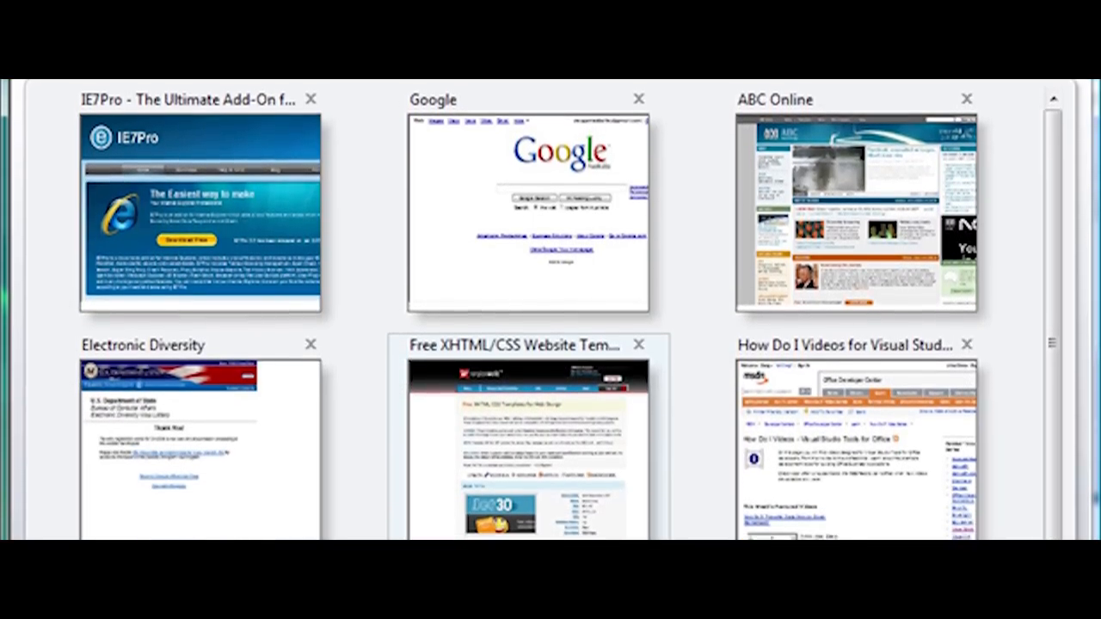
scroll("down", 3)
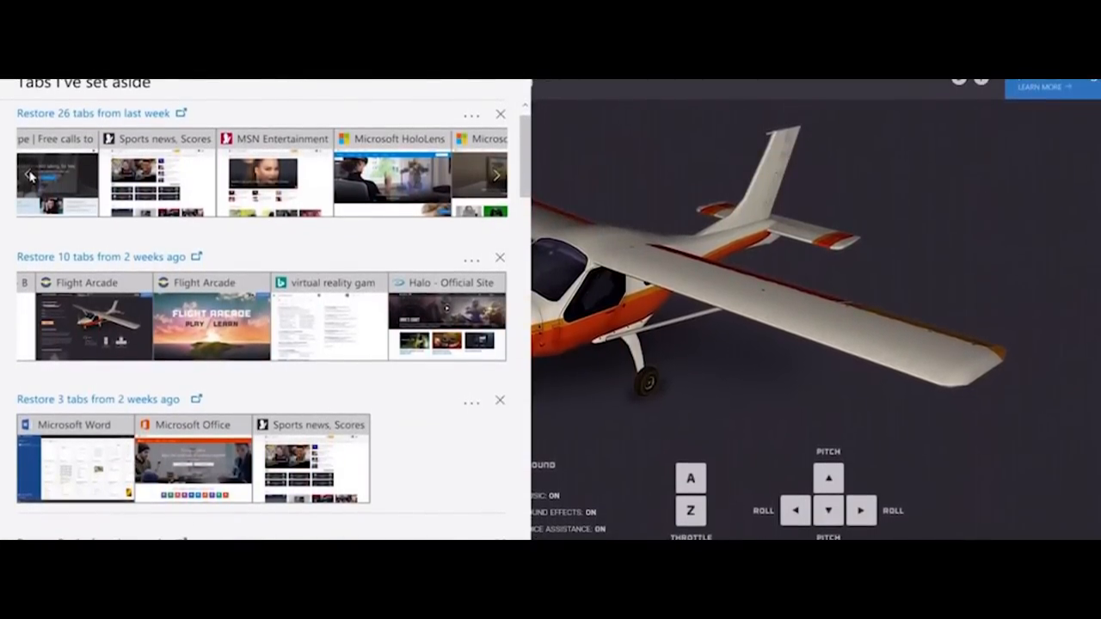
Step: Scroll Edge's set-aside tabs list to the group of two tabs from last week
scroll("down", 3)
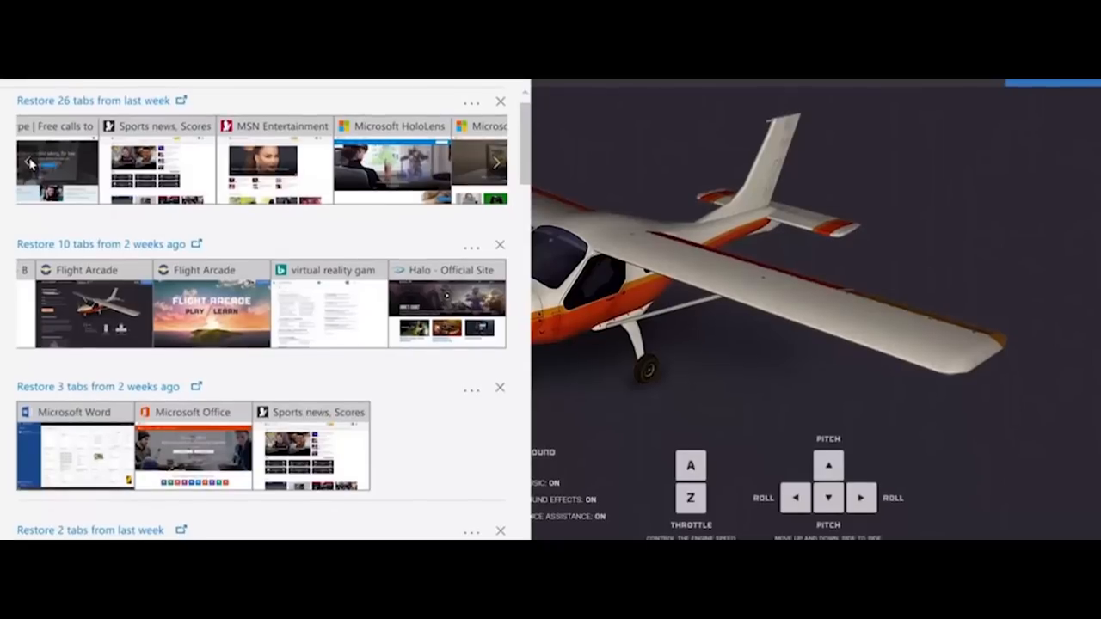